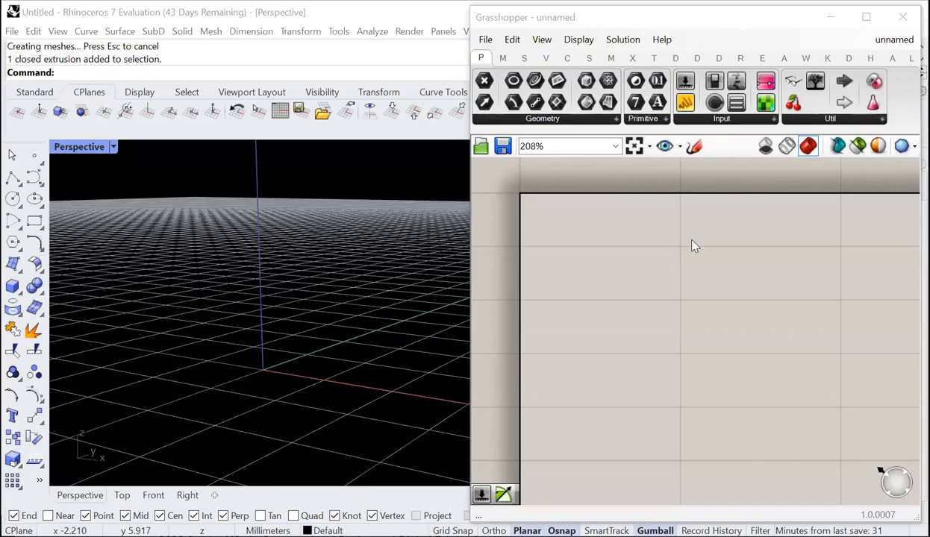
mouse_move(667, 295)
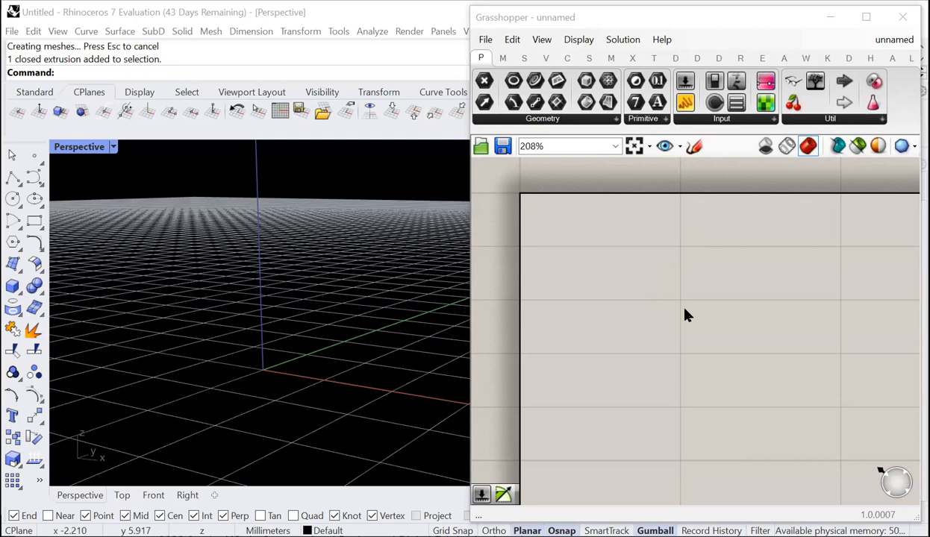
mouse_move(633, 304)
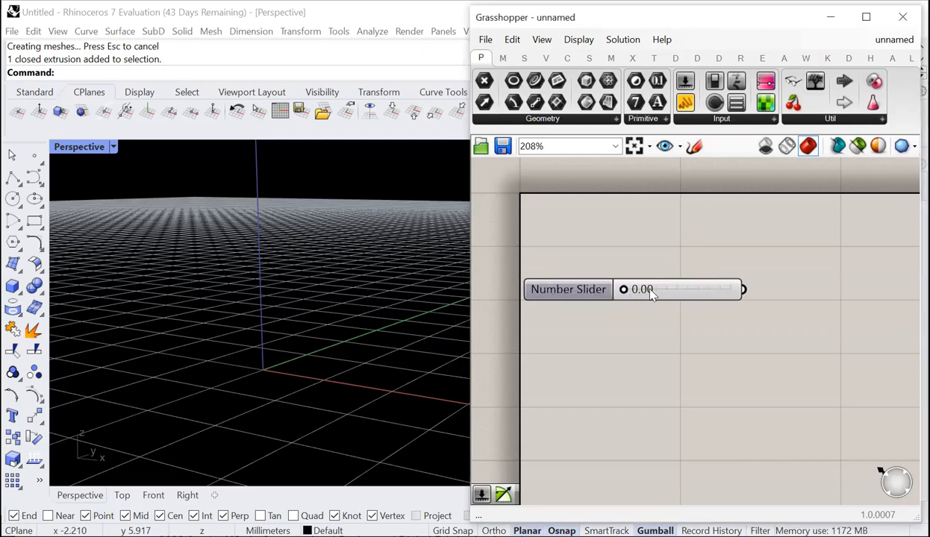
right_click(567, 289)
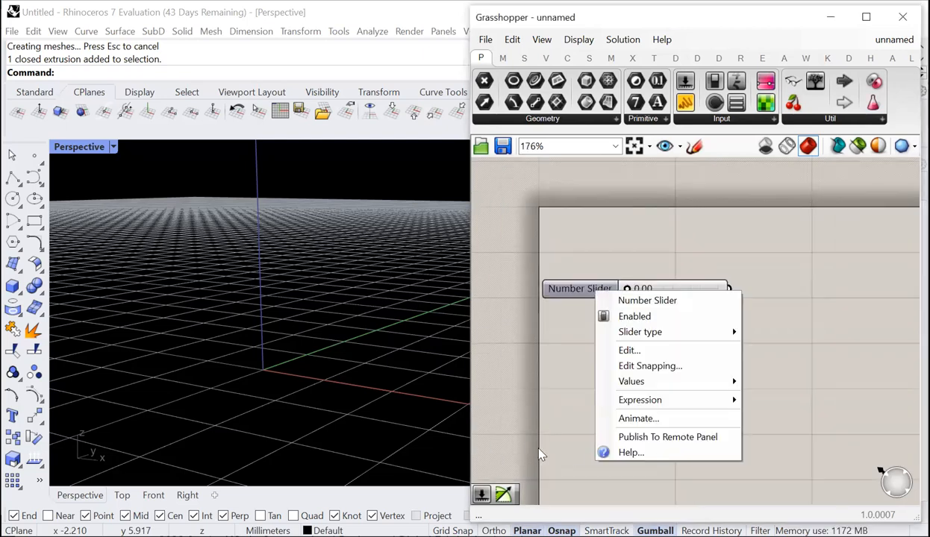
mouse_move(646, 418)
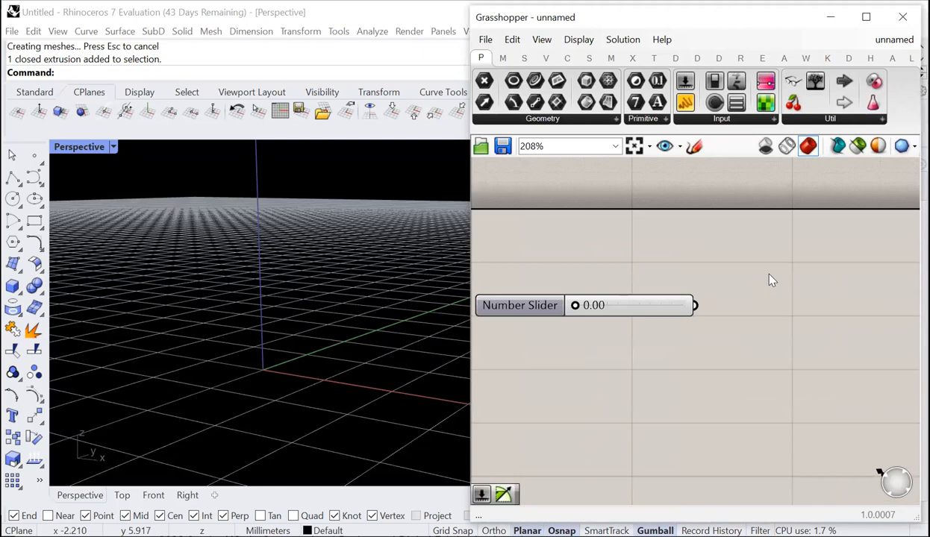
Place Sine and Absolute components and wire the slider through them toward Unit Z
type("sine")
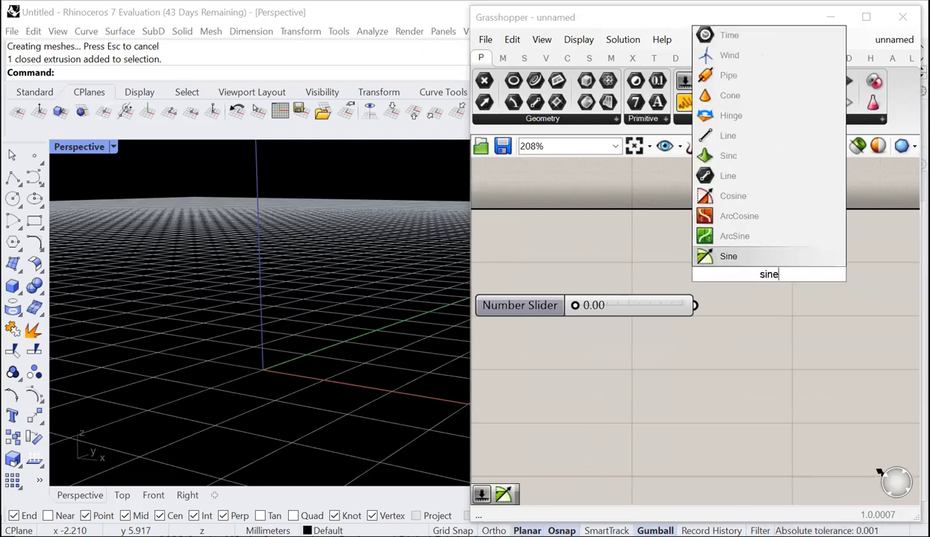
left_click(729, 257)
type("absolute")
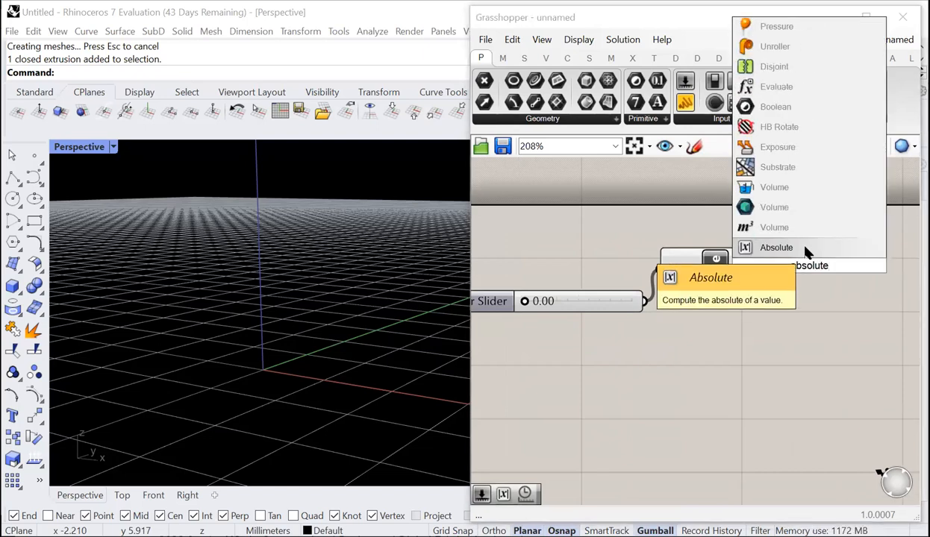
left_click(776, 248)
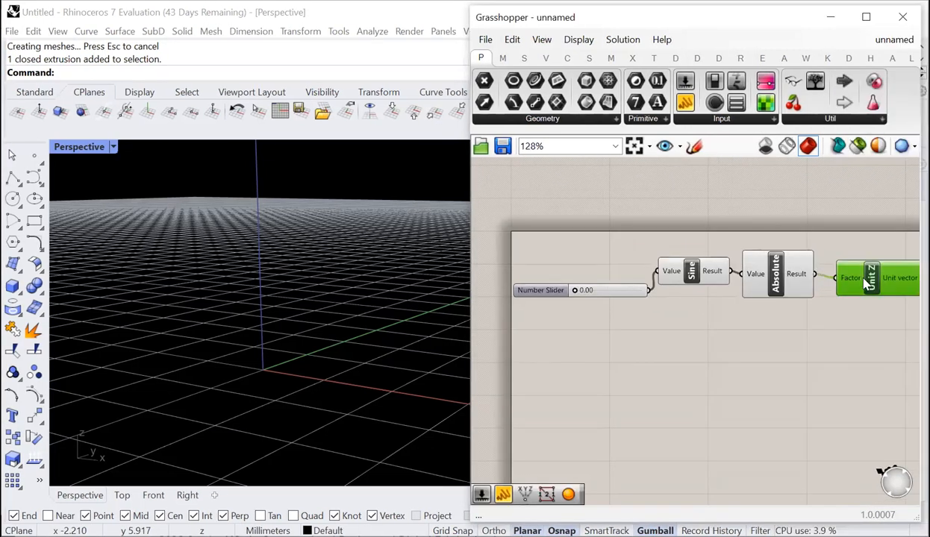
scroll("down", 3)
type("shpere")
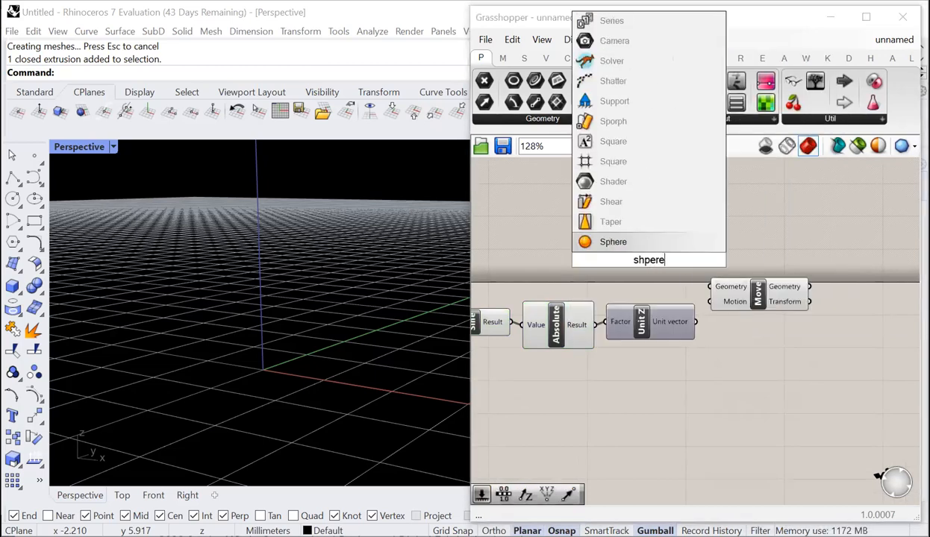
Place a Sphere showing a red ball in Rhino, then drag the slider up to 14.80
left_click(611, 242)
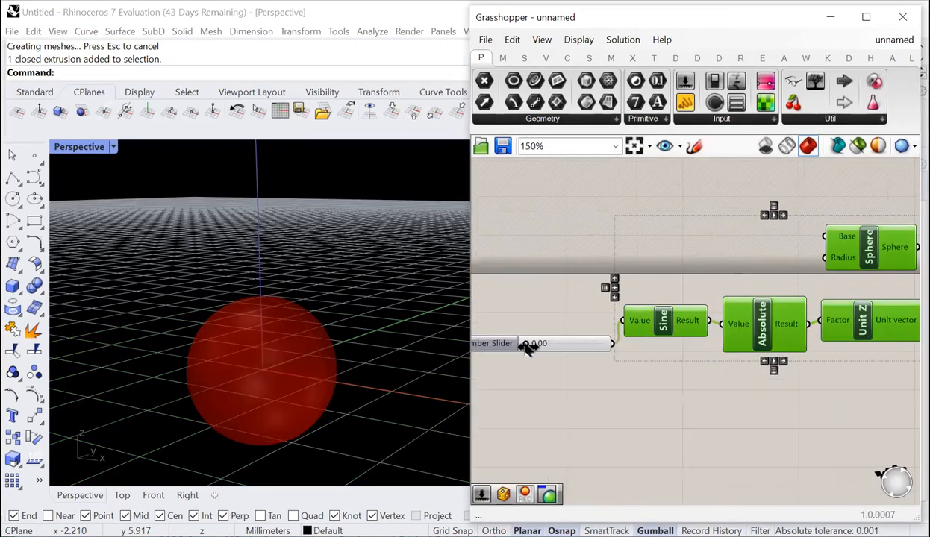
left_click_drag(525, 343, 582, 343)
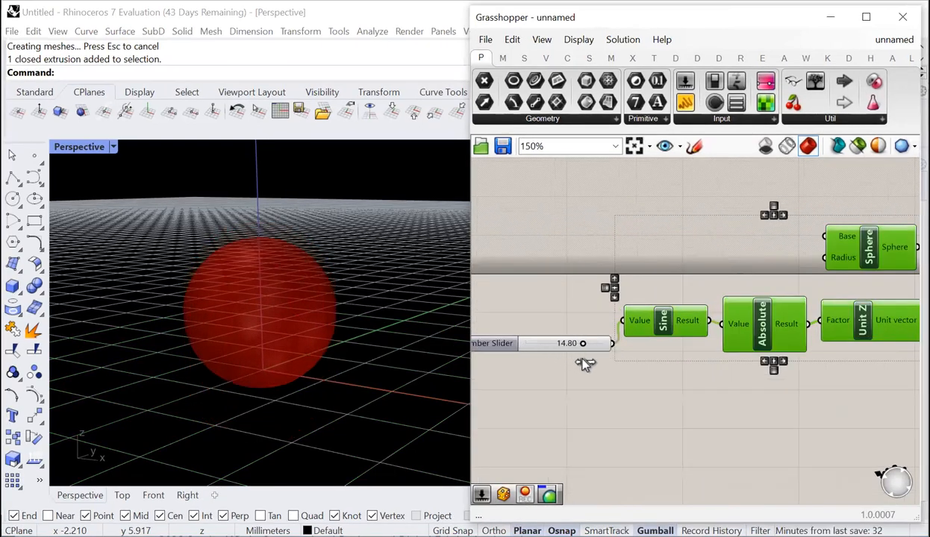
left_click_drag(579, 343, 600, 343)
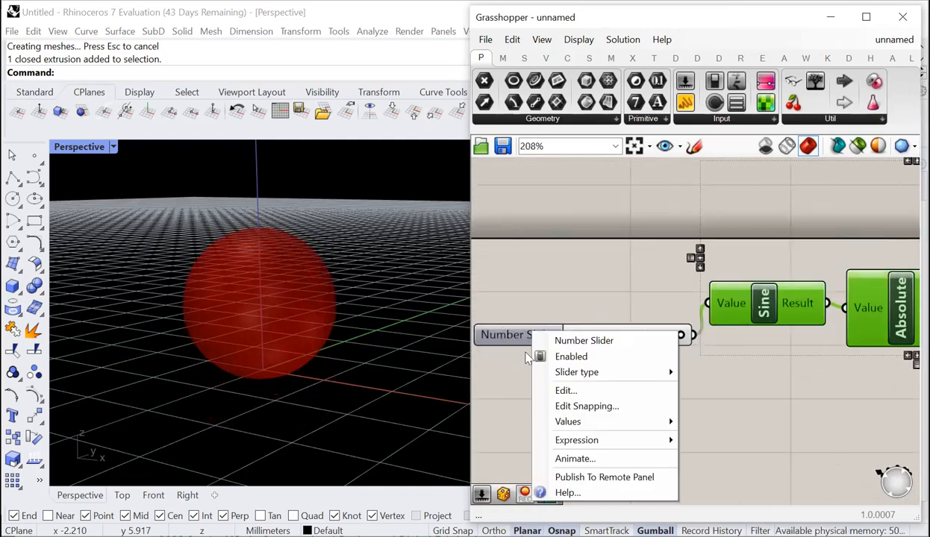
Open Animate... on the slider and review the spiral_fractal output folder and filename template
left_click(568, 453)
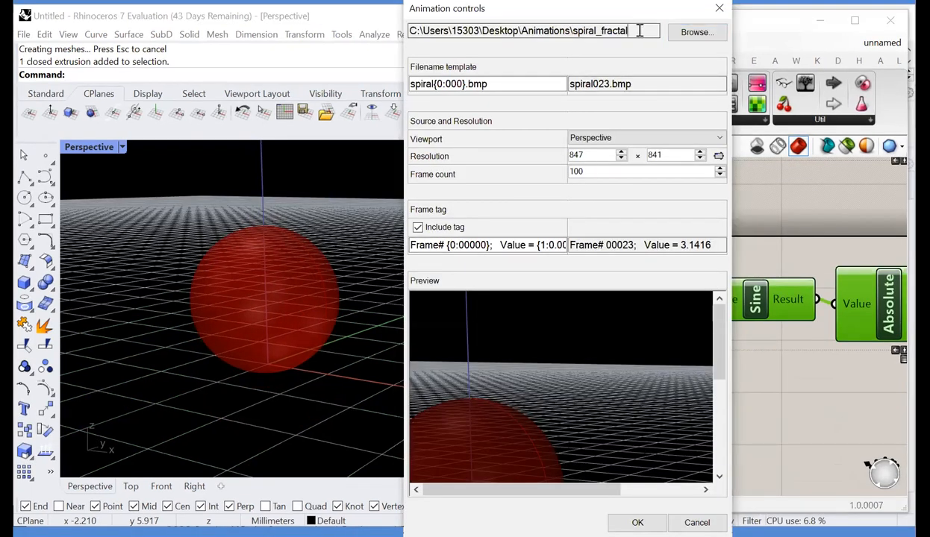
triple_click(532, 30)
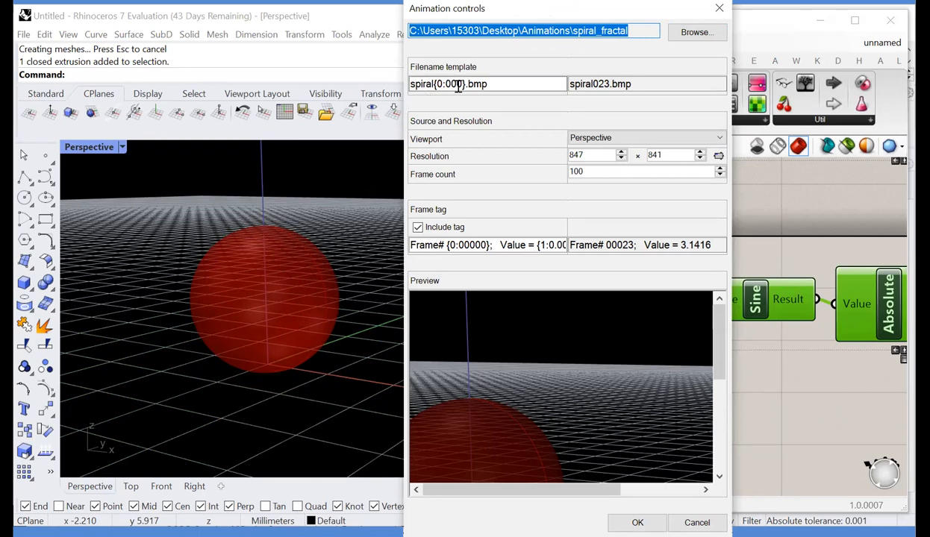
left_click(483, 84)
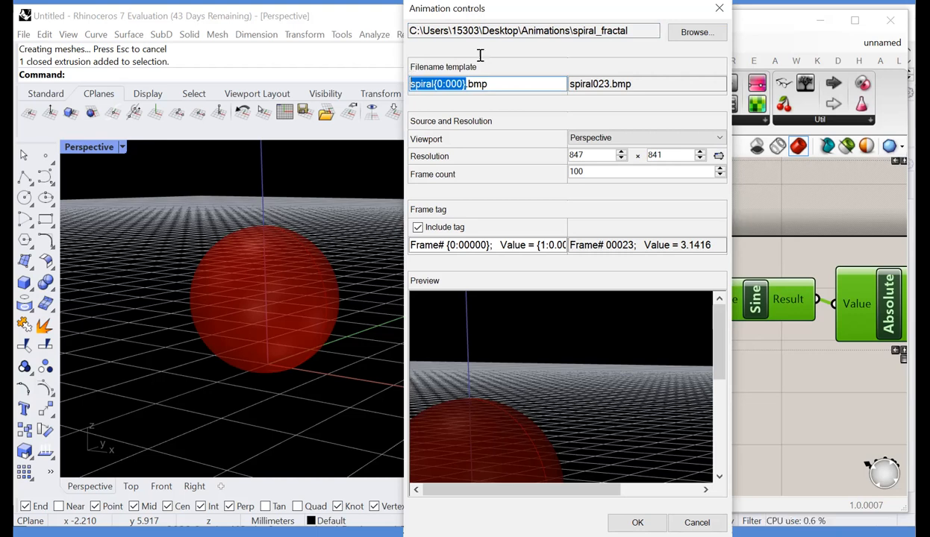
mouse_move(561, 175)
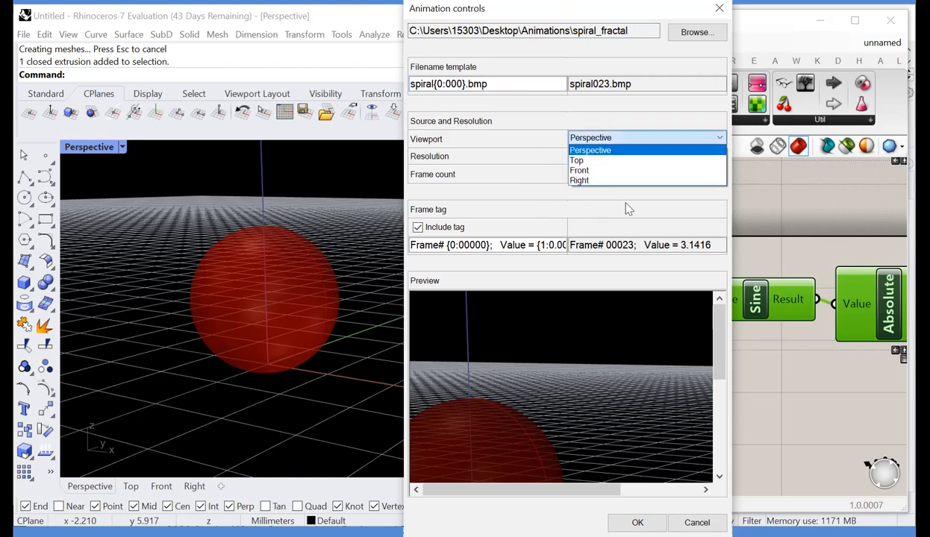
Choose the captured viewport and export 200 frames to the spiral_fractal folder
left_click(589, 149)
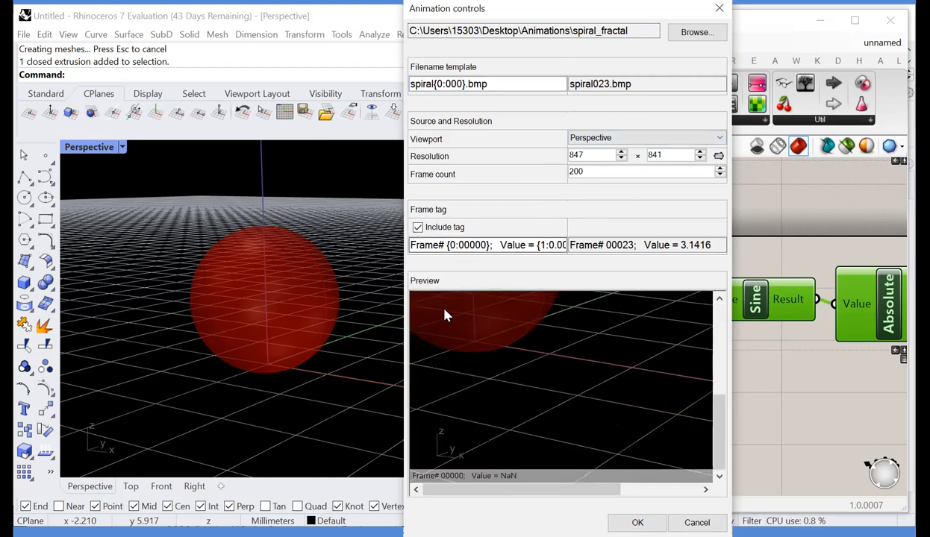
mouse_move(536, 469)
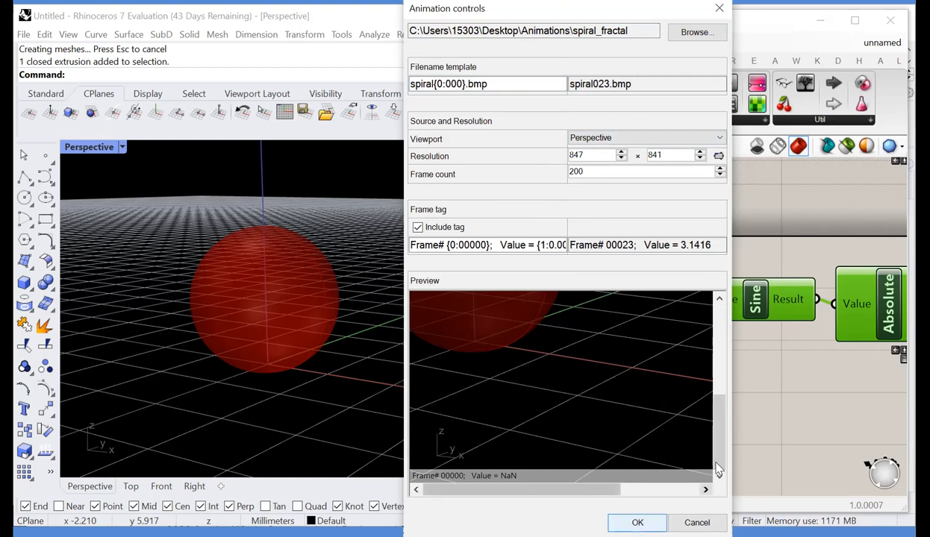
left_click(638, 522)
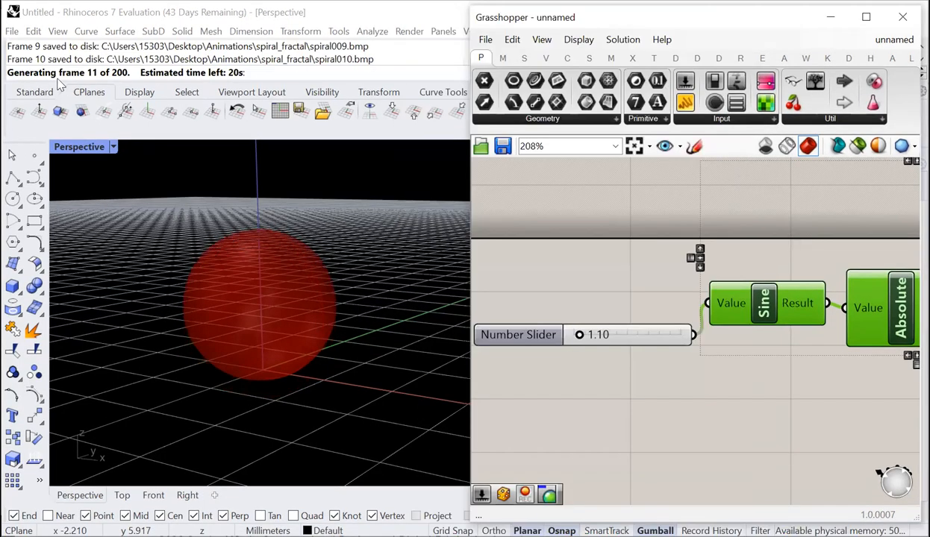